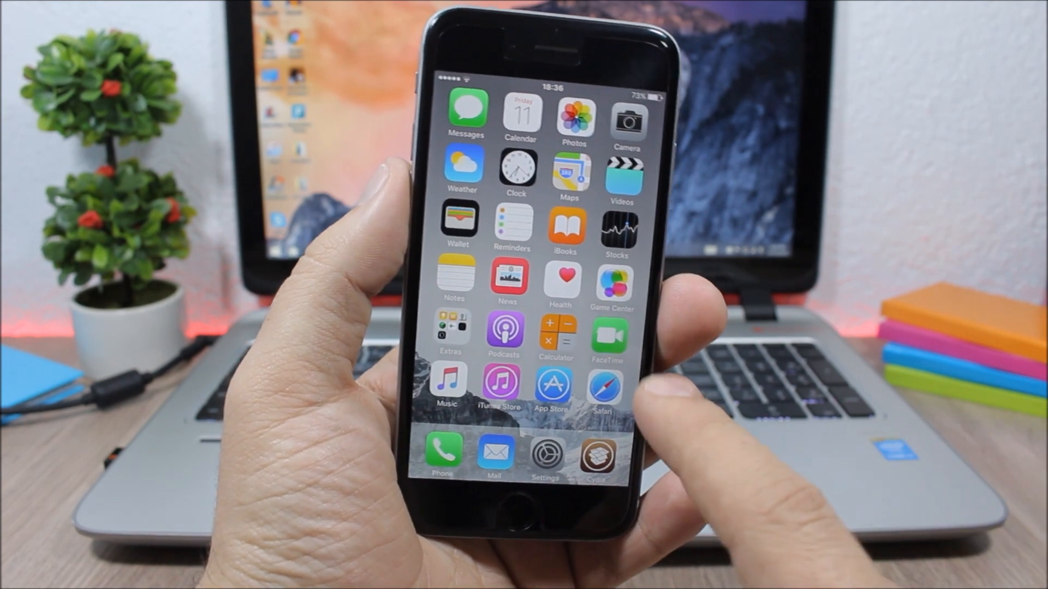
Step: Long-press Safari to show its reading list, bookmarks and new tab quick actions
{"action": "left_click", "coordinate": [603, 387]}
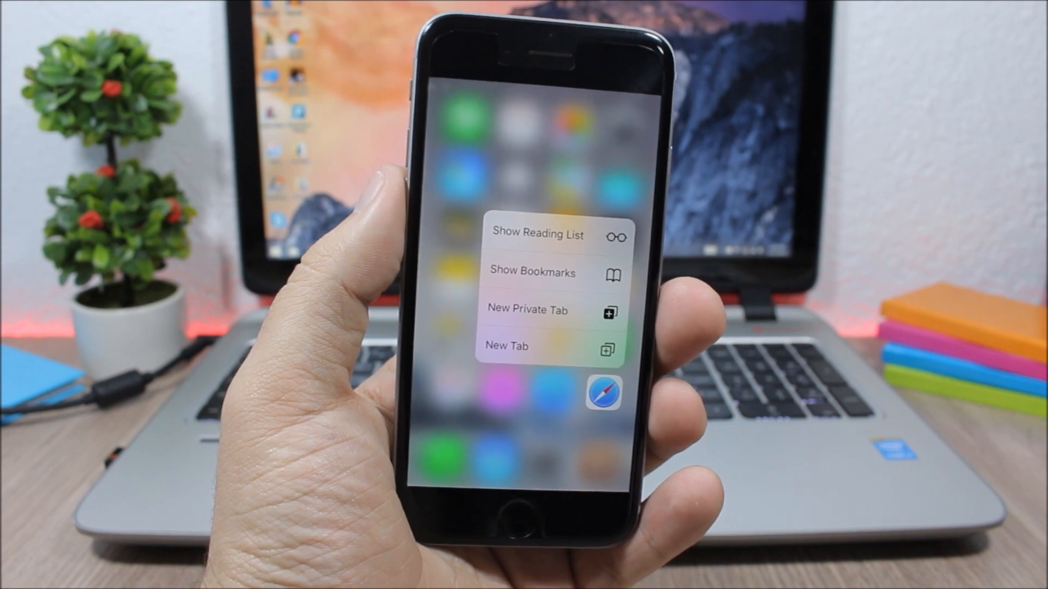
{"action": "left_click", "coordinate": [603, 393]}
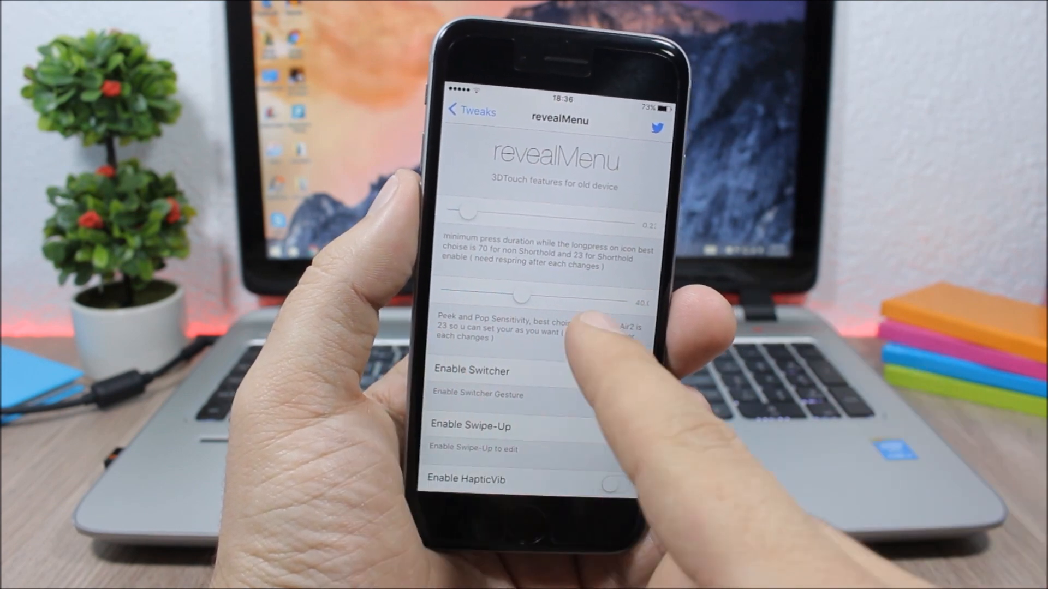
Step: Turn on Enable Switcher and Enable Swipe-Up in revealMenu, then scroll to haptic and respring options
{"action": "left_click", "coordinate": [628, 326]}
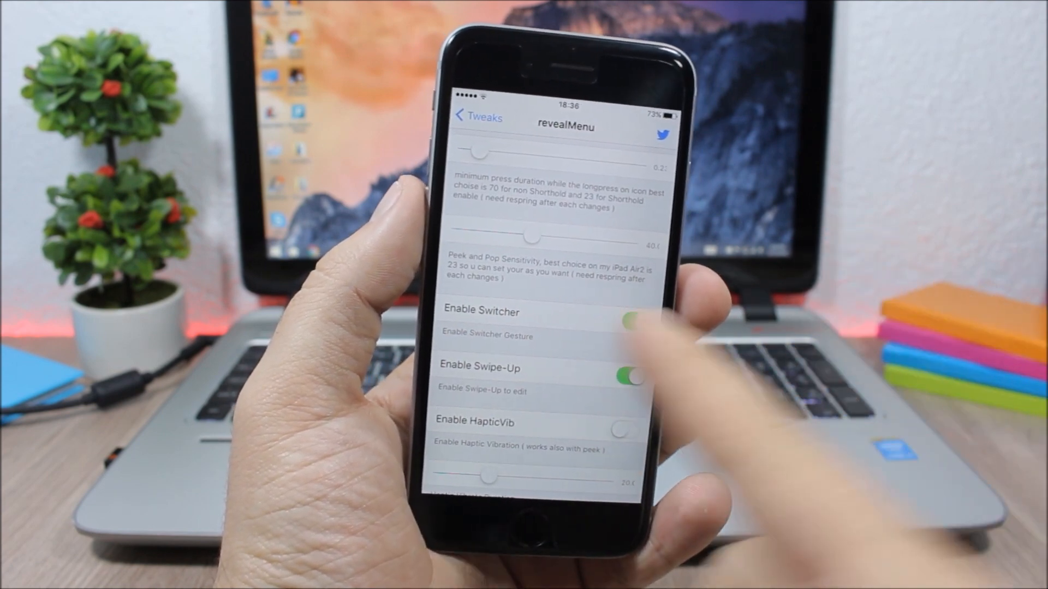
{"action": "left_click", "coordinate": [630, 321]}
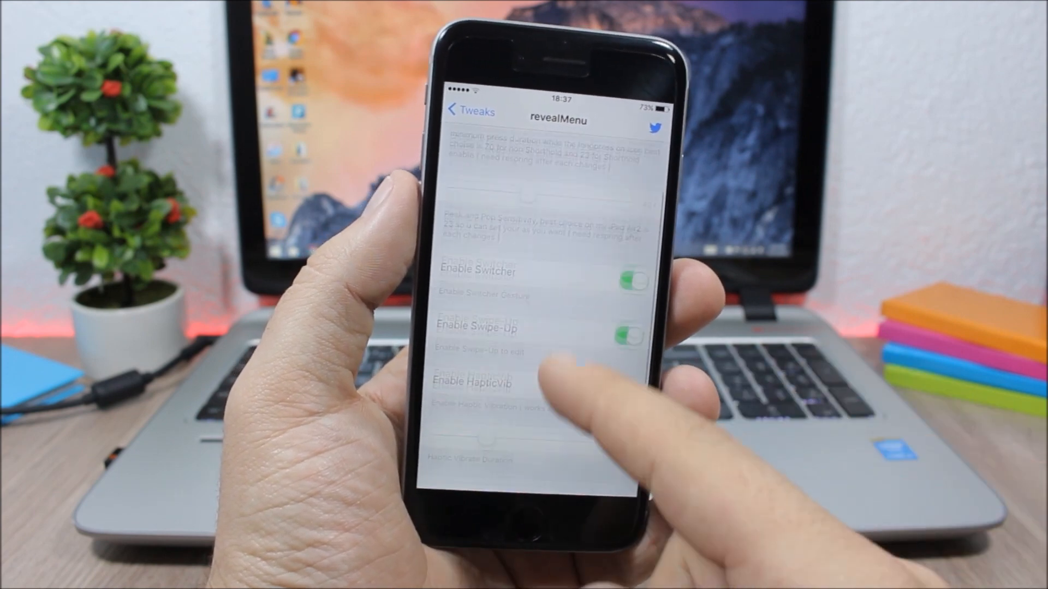
{"action": "scroll", "scroll_direction": "down", "scroll_amount": 3}
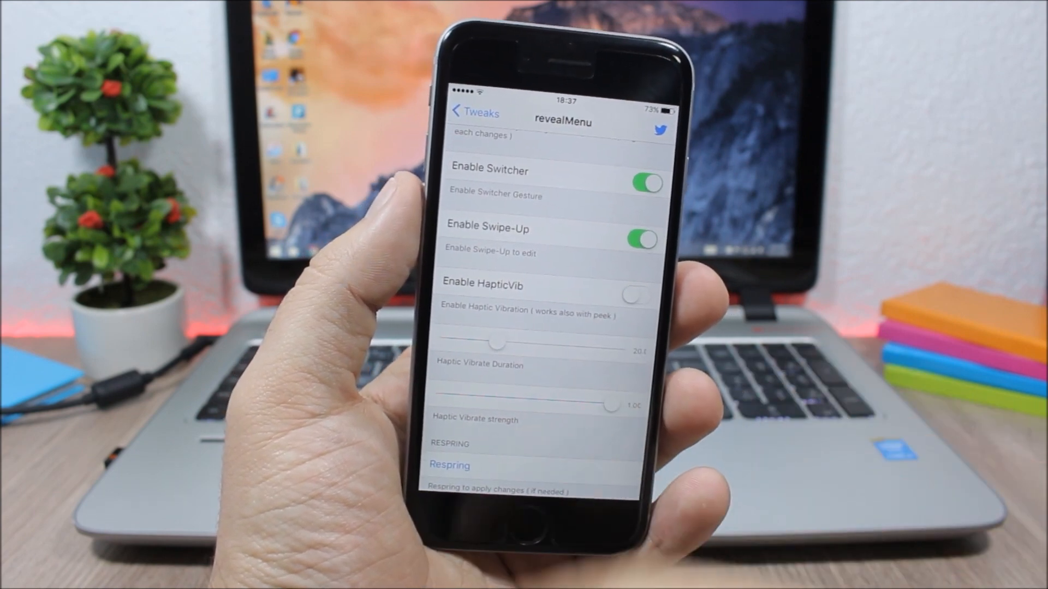